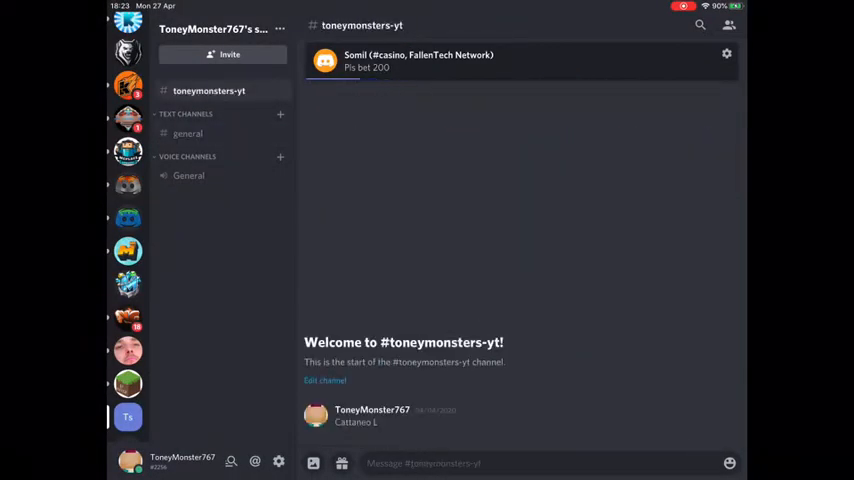
Step: Alternate between #general and #toneymonsters-yt twice, ending on #general
left_click(188, 133)
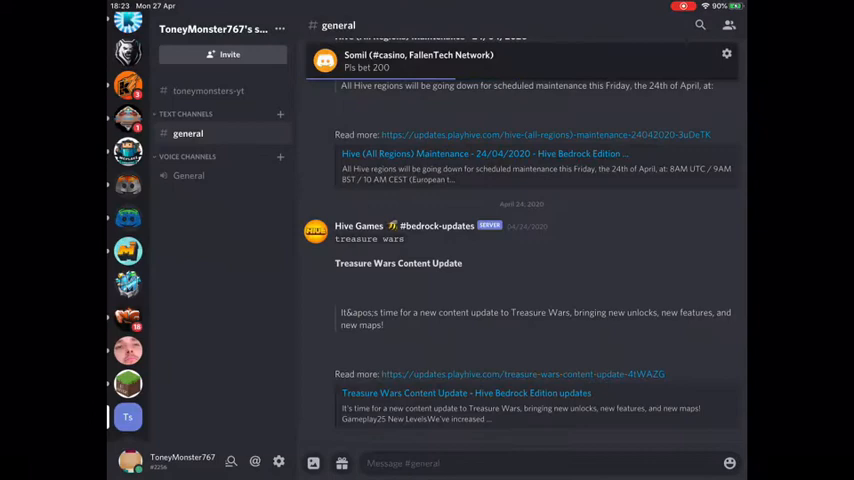
left_click(208, 90)
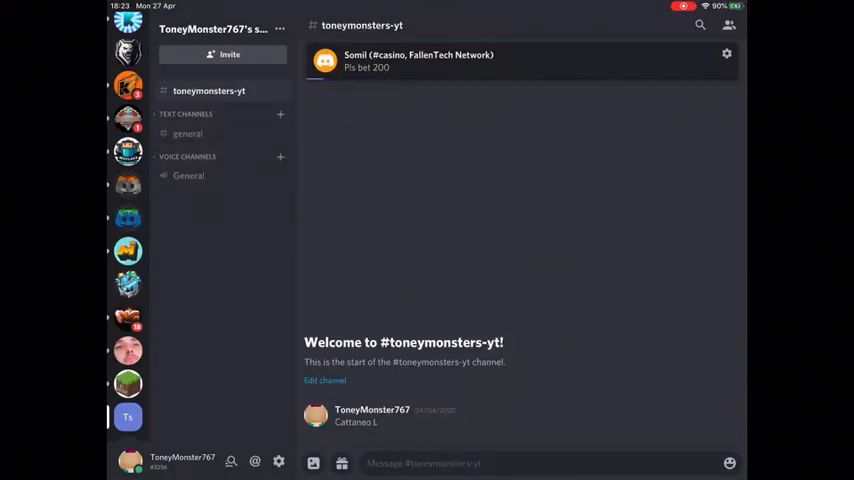
left_click(188, 133)
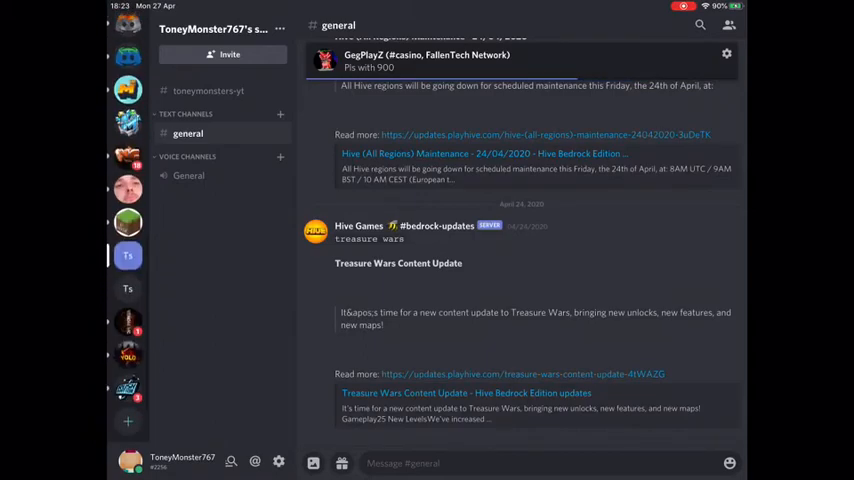
left_click(208, 91)
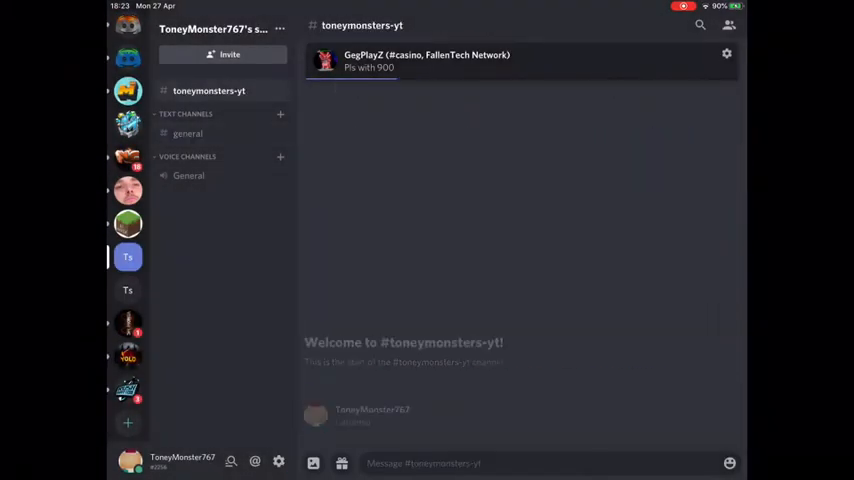
left_click(187, 133)
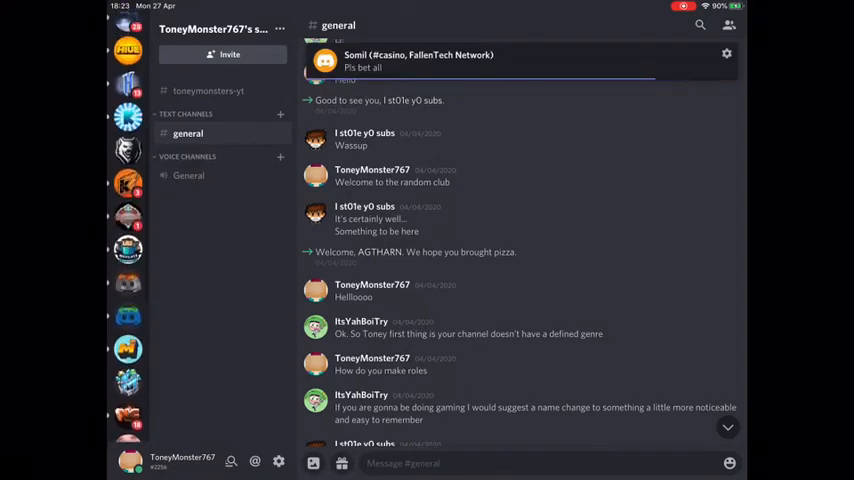
Step: Scroll through the #general member chat
scroll("down", 3)
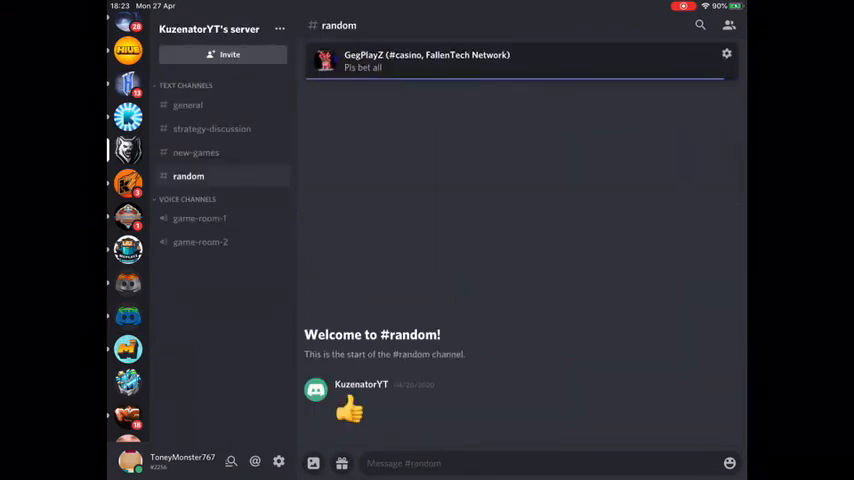
Step: View the empty #strategy-discussion channel, then return to your own server's #general
left_click(212, 128)
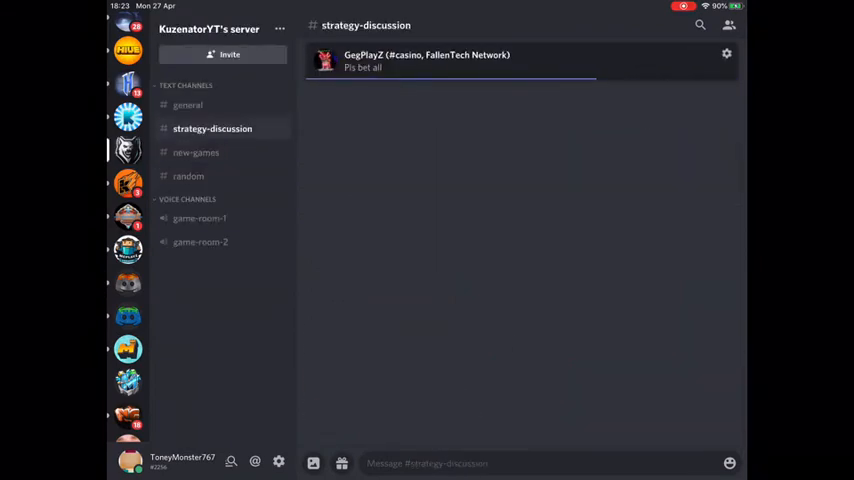
left_click(188, 105)
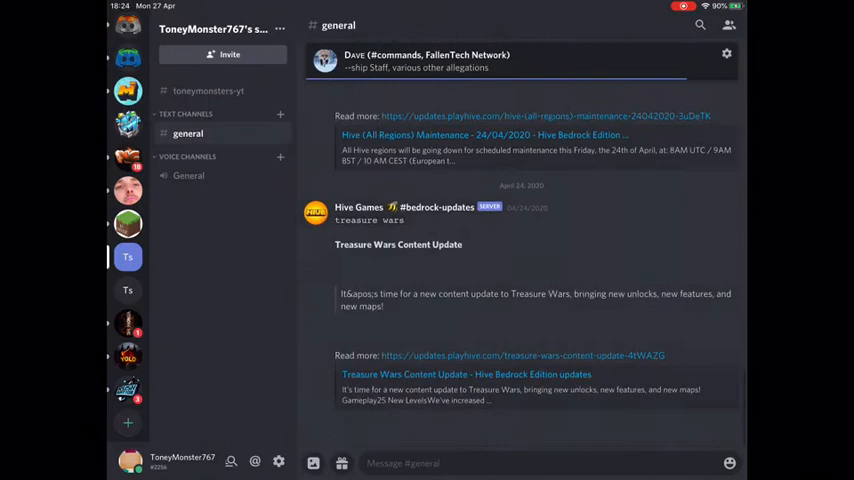
scroll("down", 3)
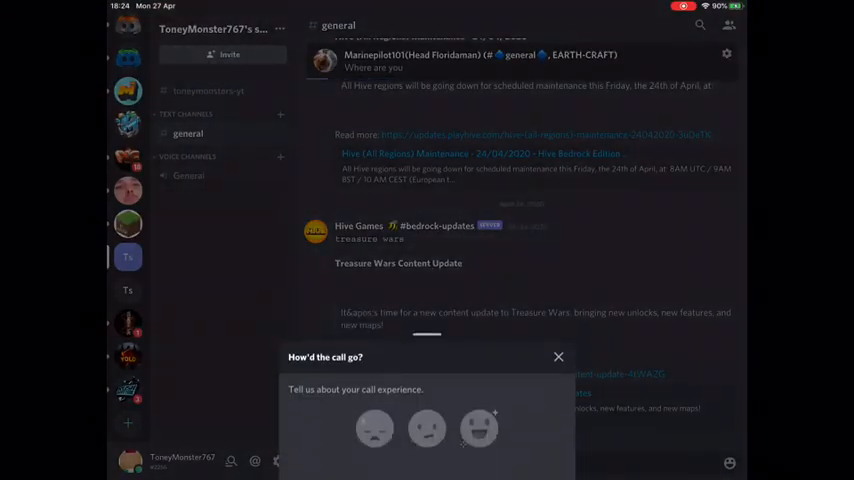
left_click(558, 357)
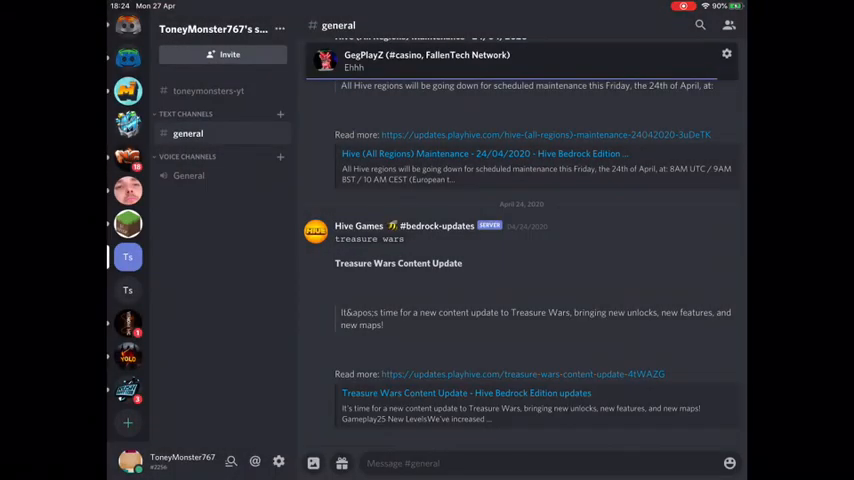